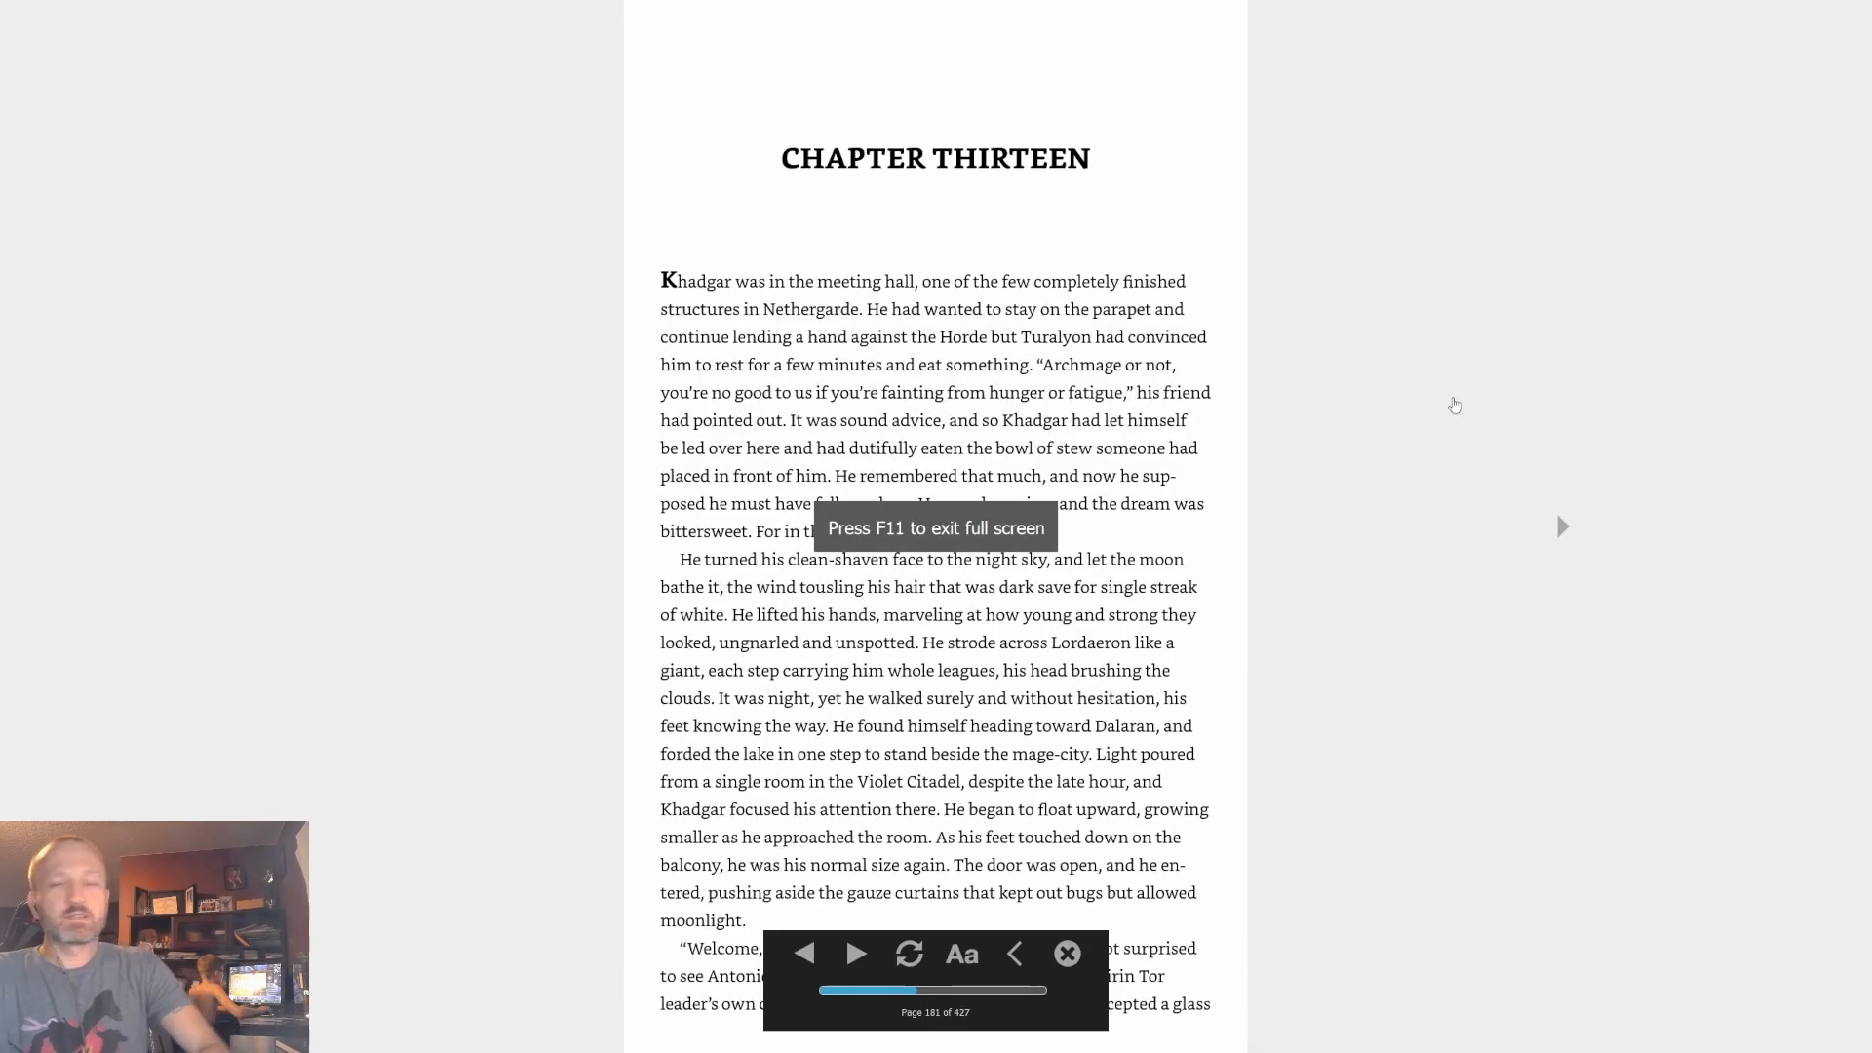
- Show Chapter Thirteen's opening page, page 181 of 427, in full-screen reading view
left_click(1065, 954)
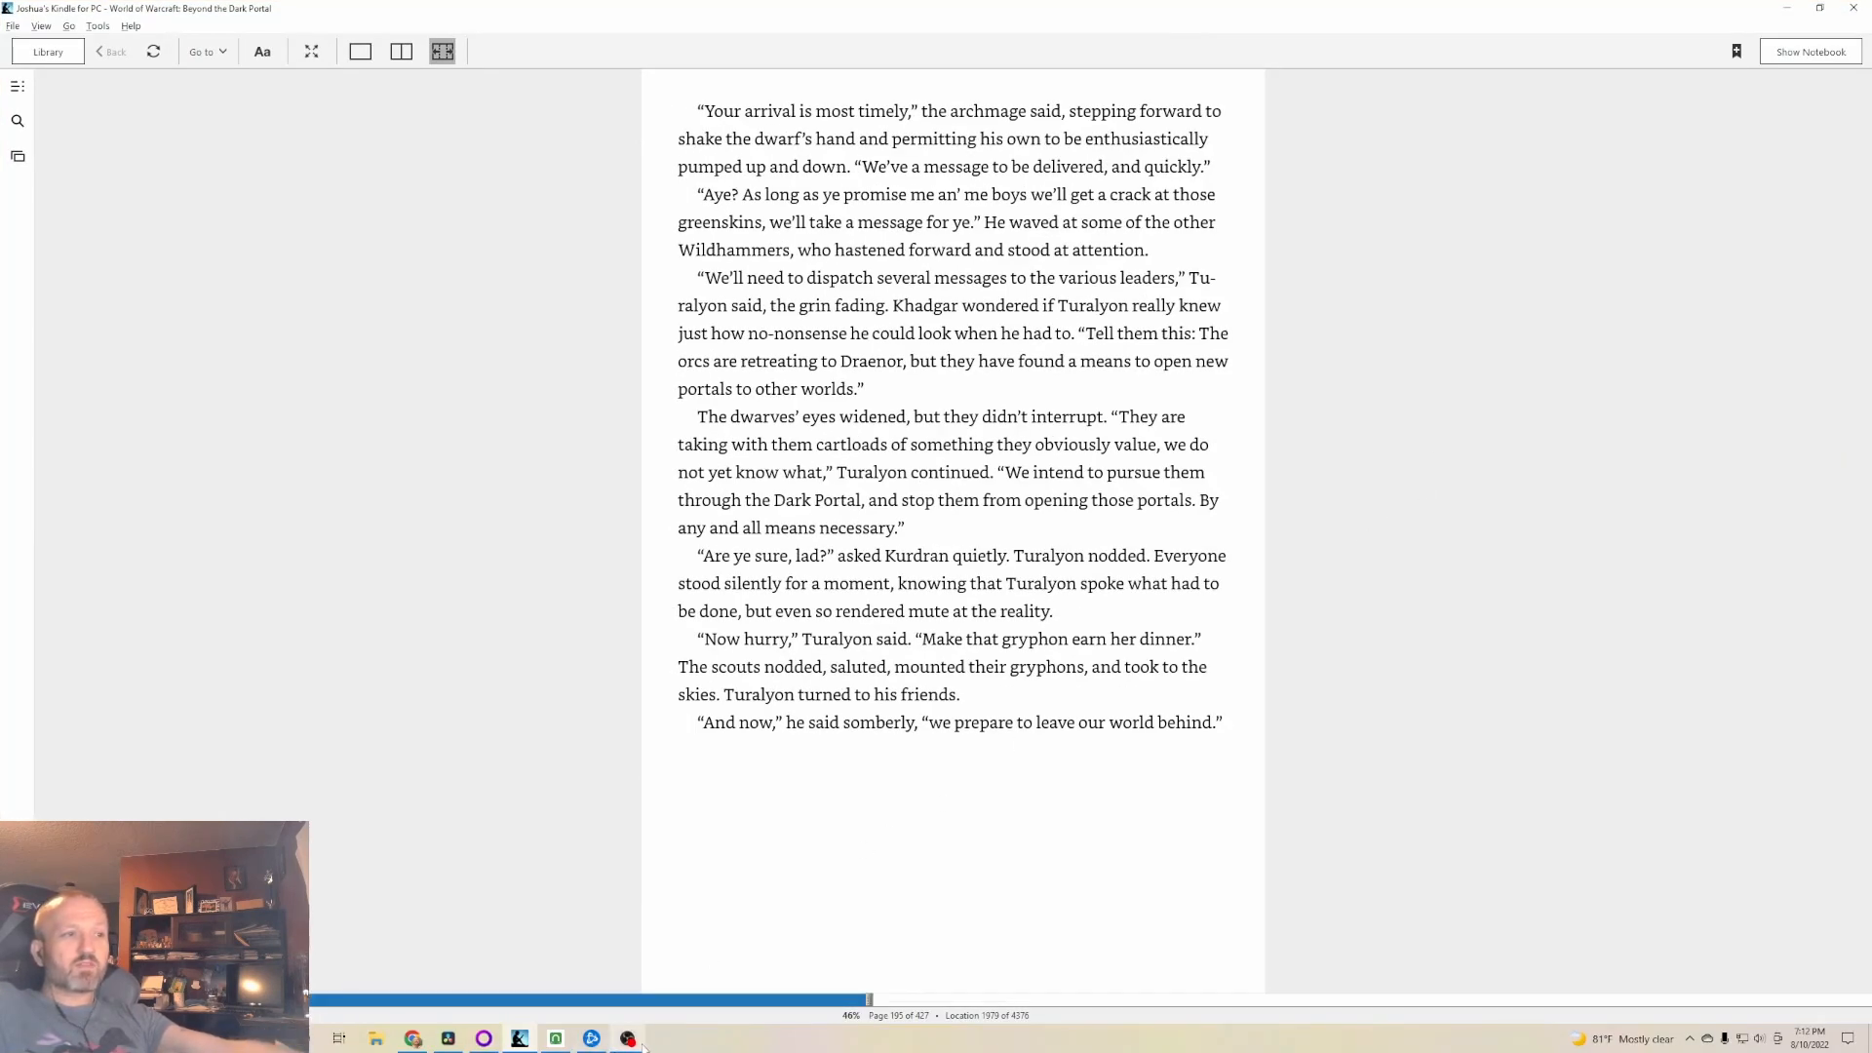
- Bring the OBS Studio window forward over the book to reach Stop Recording
left_click(556, 1038)
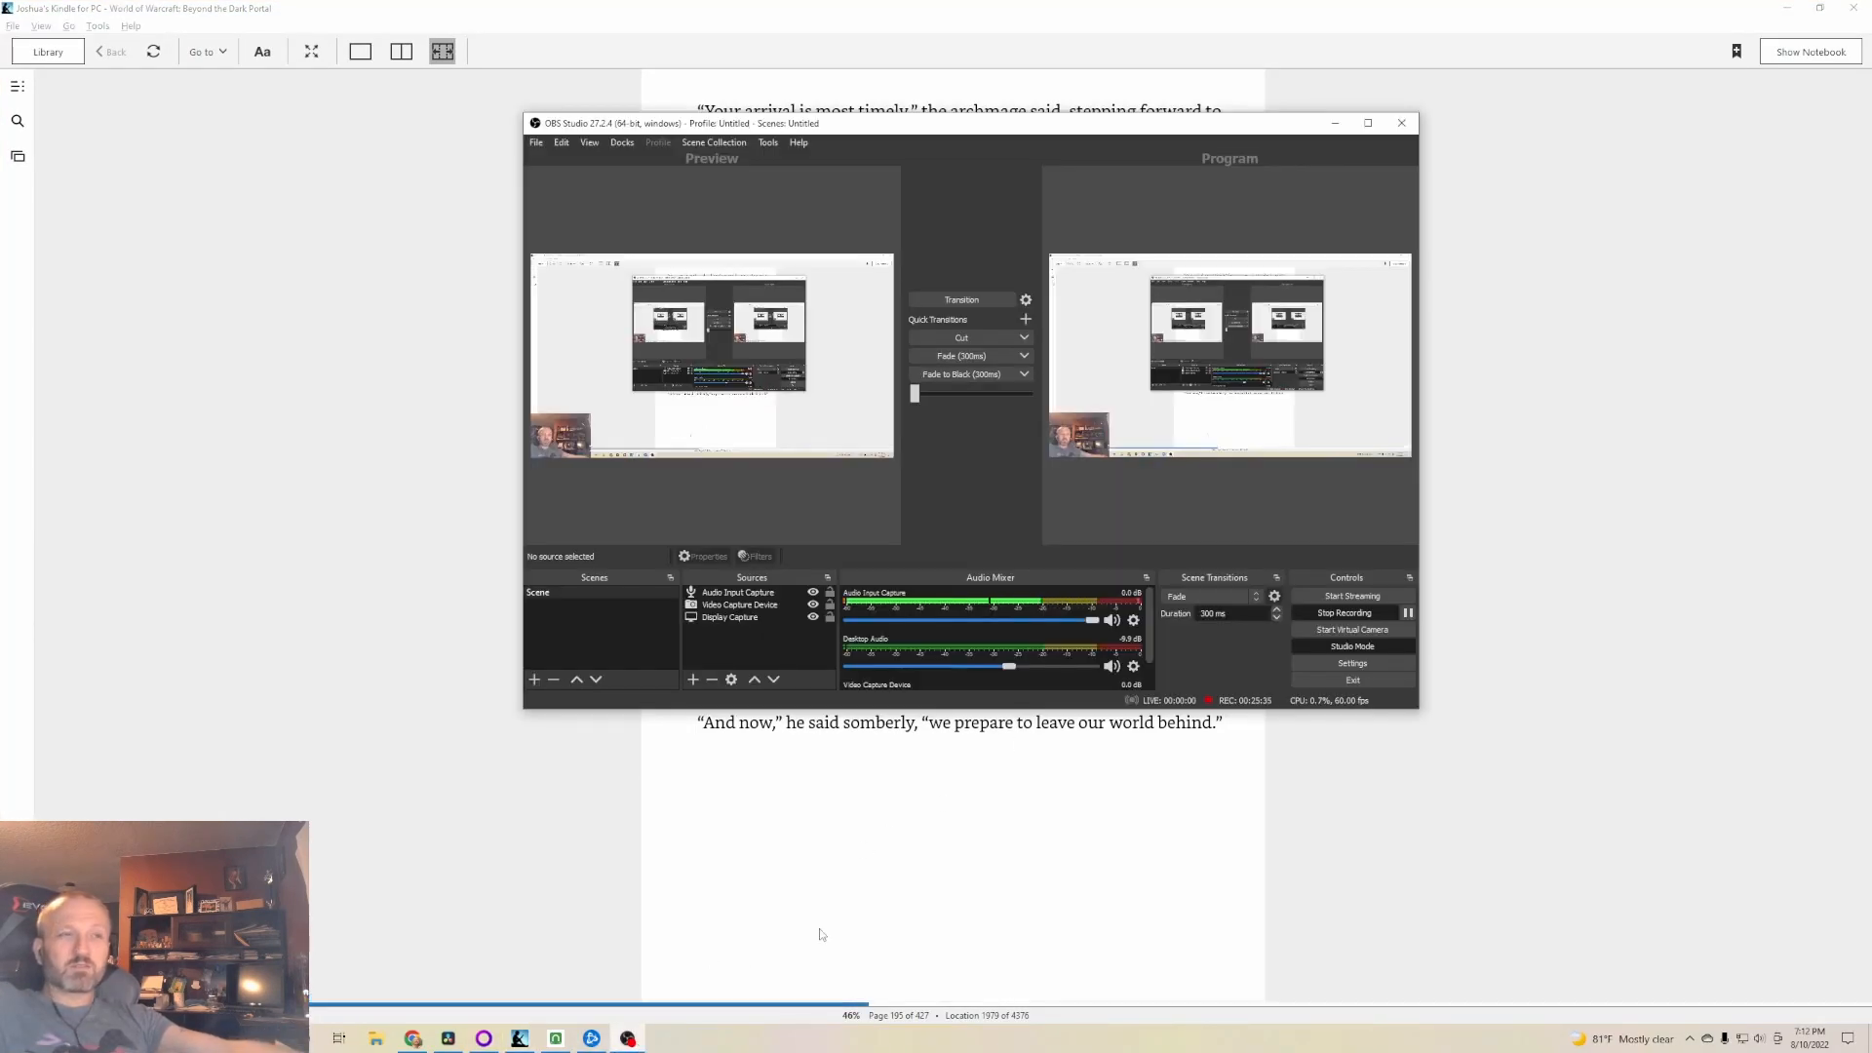
mouse_move(1351, 630)
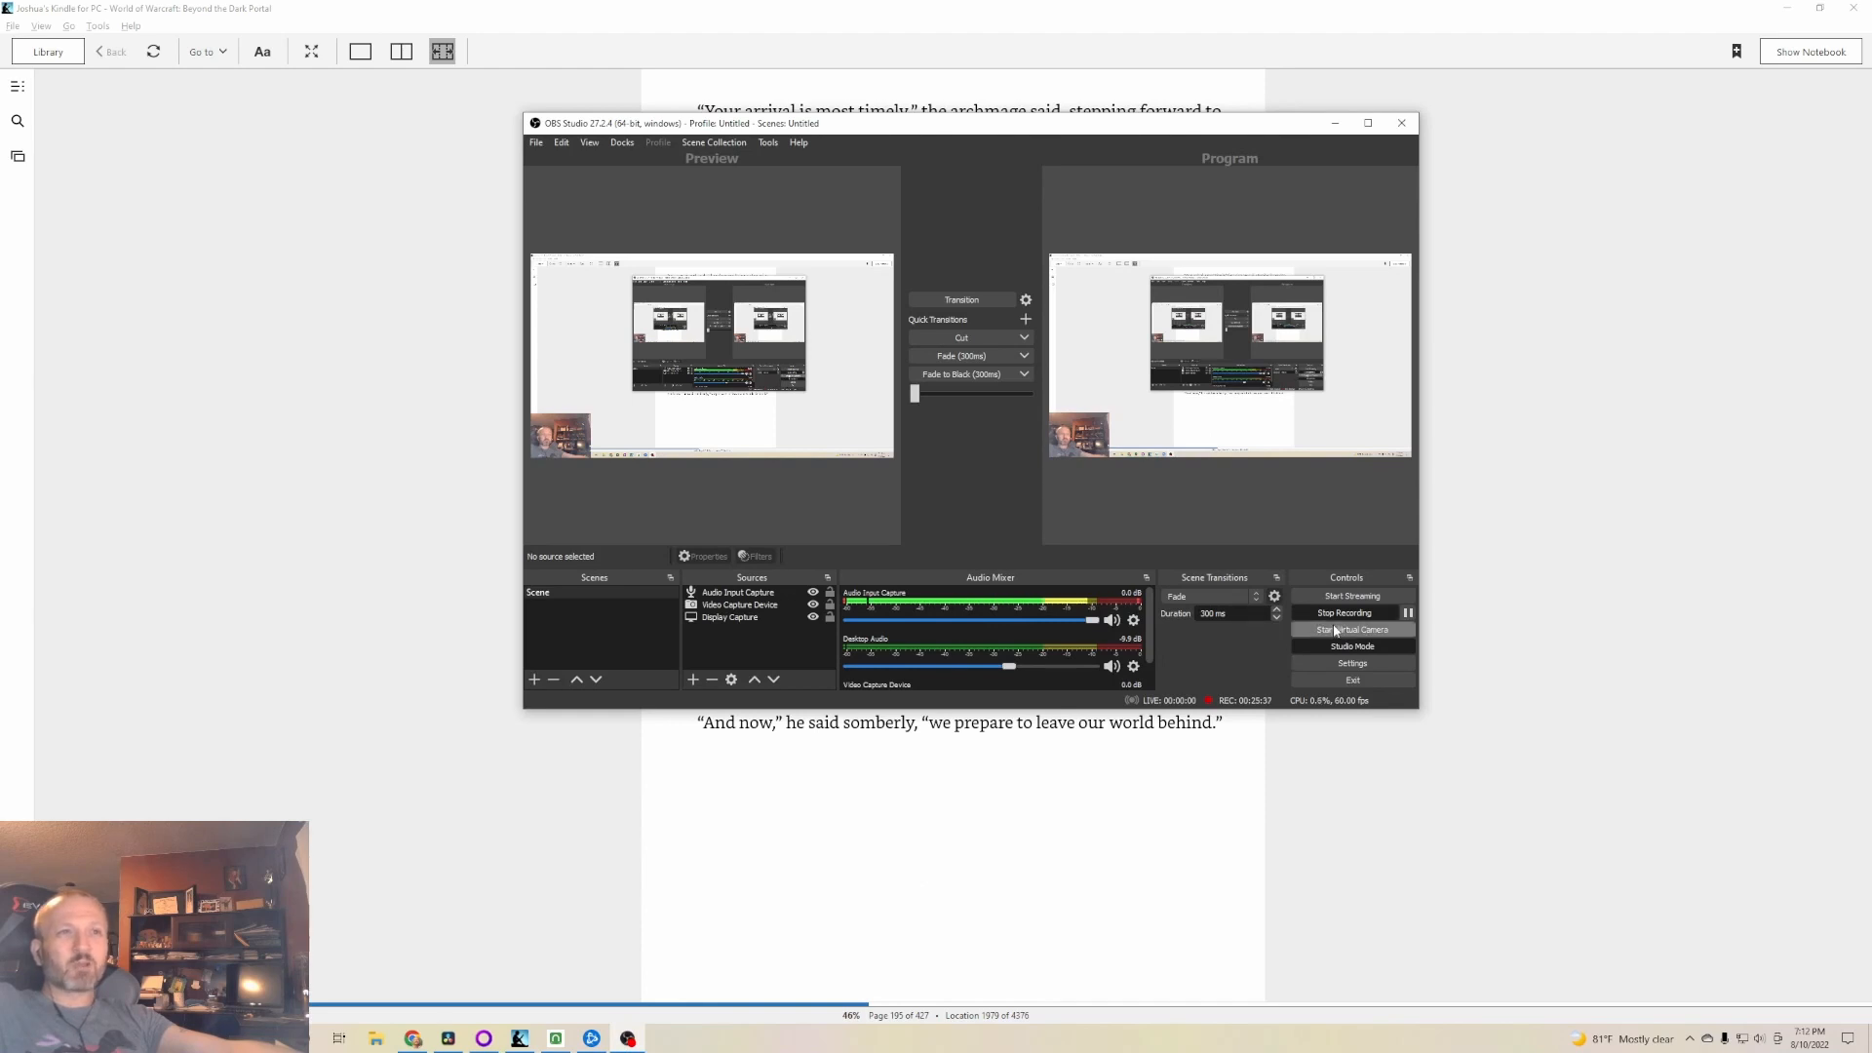